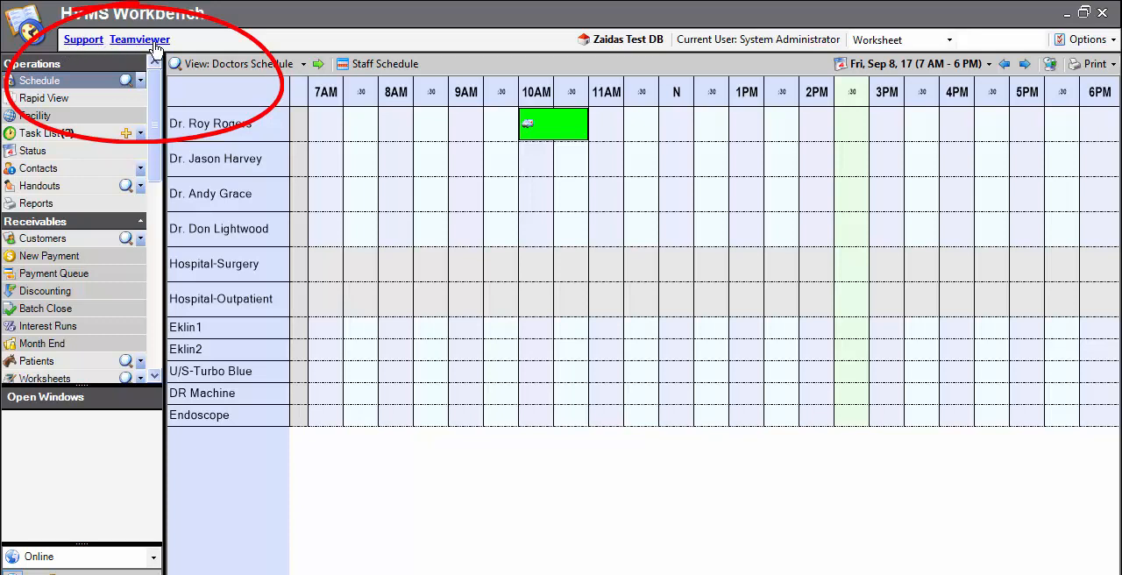
mouse_move(79, 45)
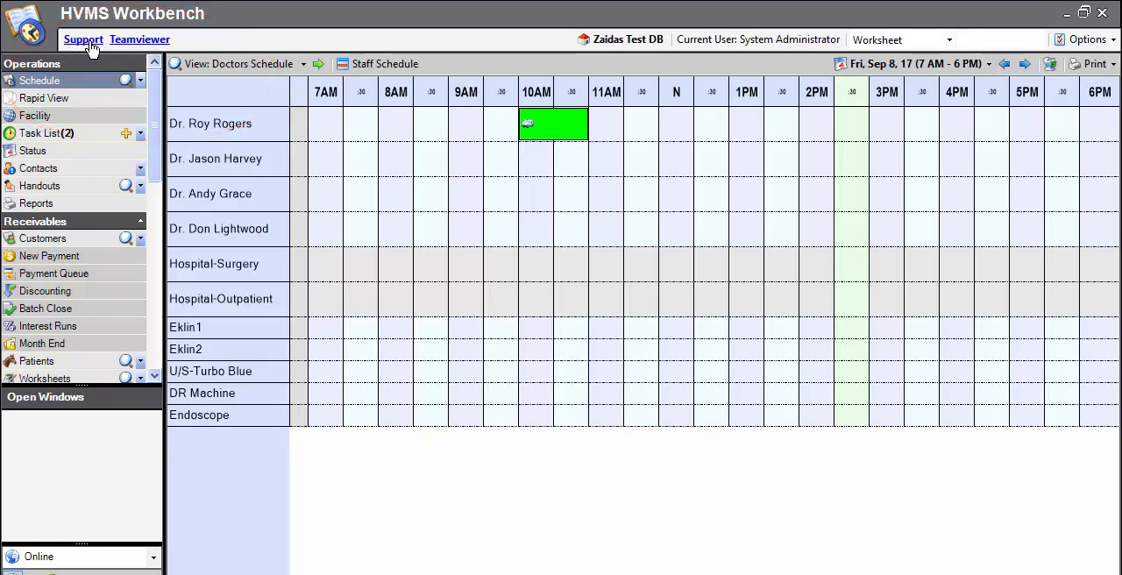
mouse_move(148, 46)
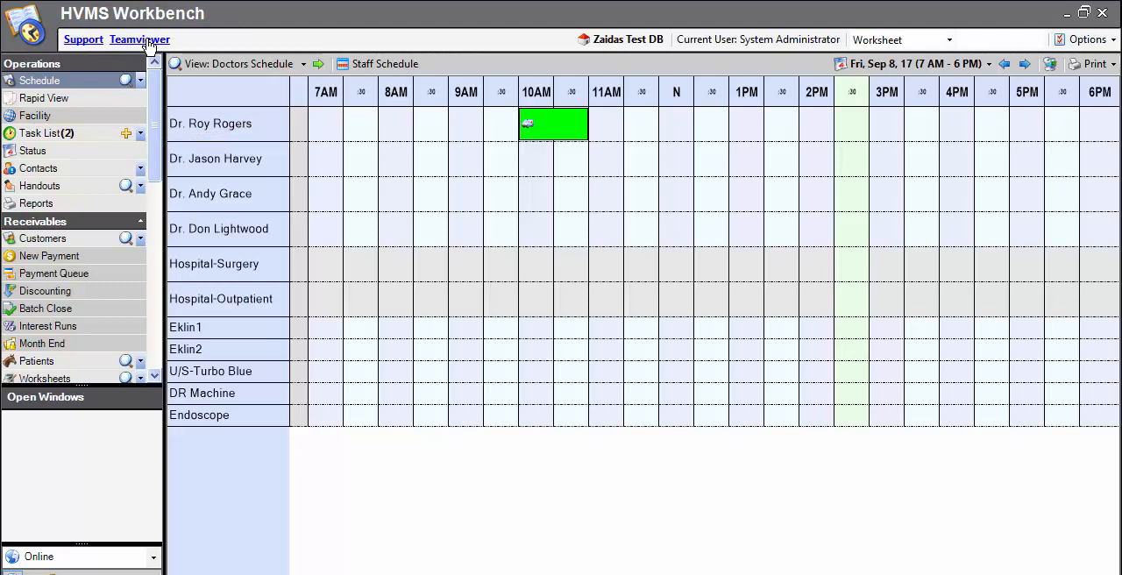
mouse_move(84, 39)
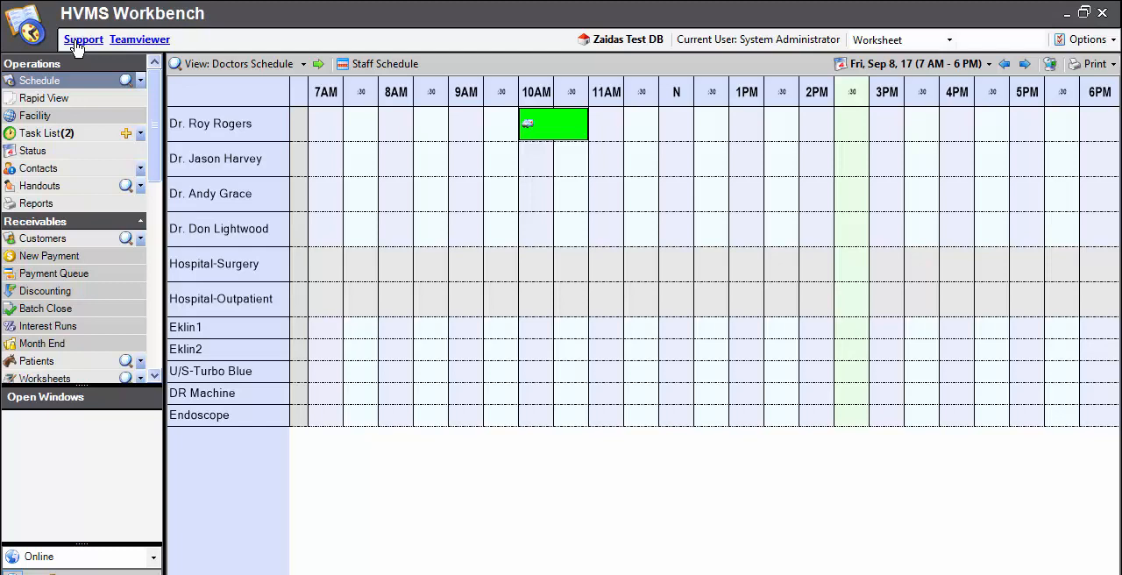
- Follow the Workbench Support link to the HVMS Support page and review its support hours and phone line
click(82, 39)
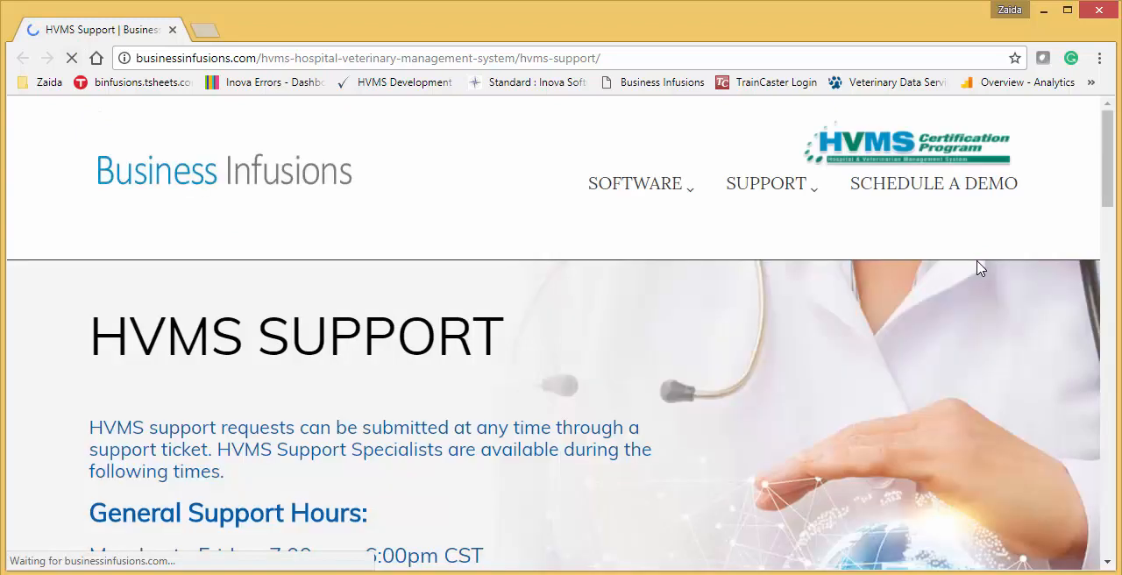
scroll(down, 3)
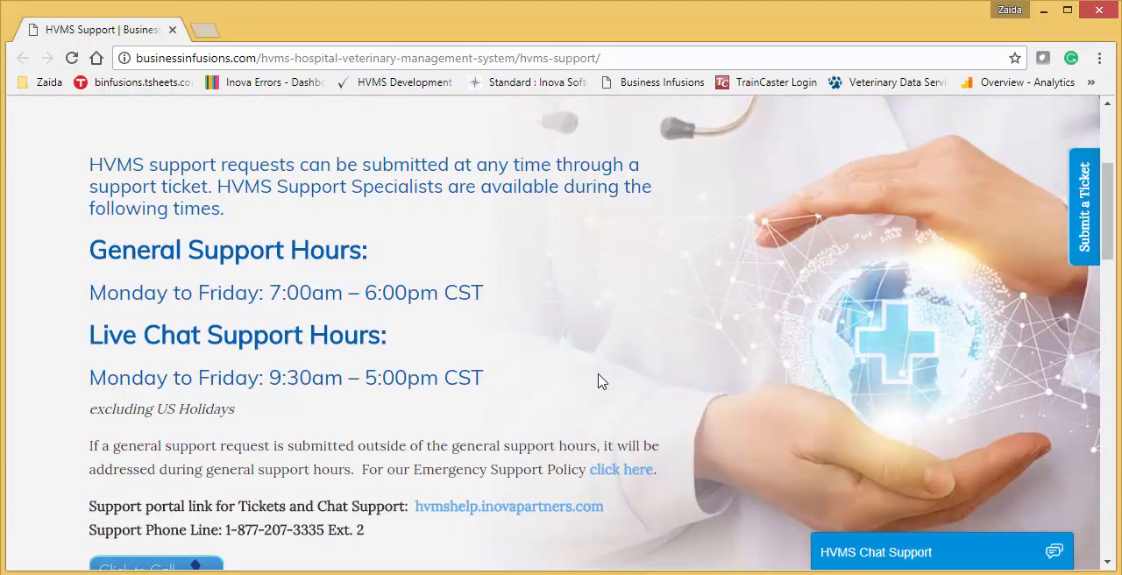
mouse_move(929, 538)
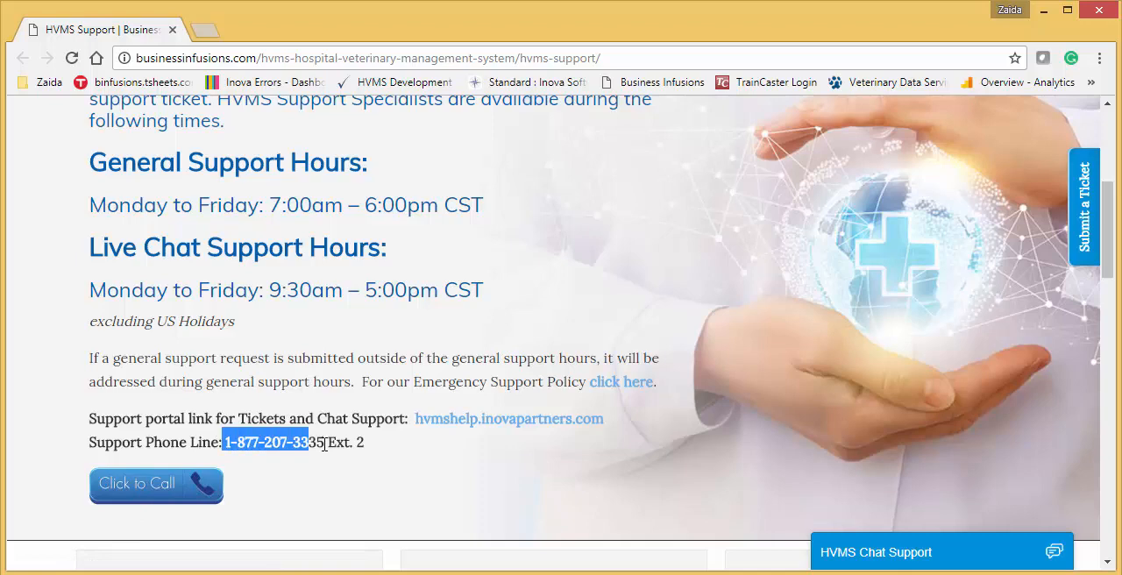
scroll(up, 3)
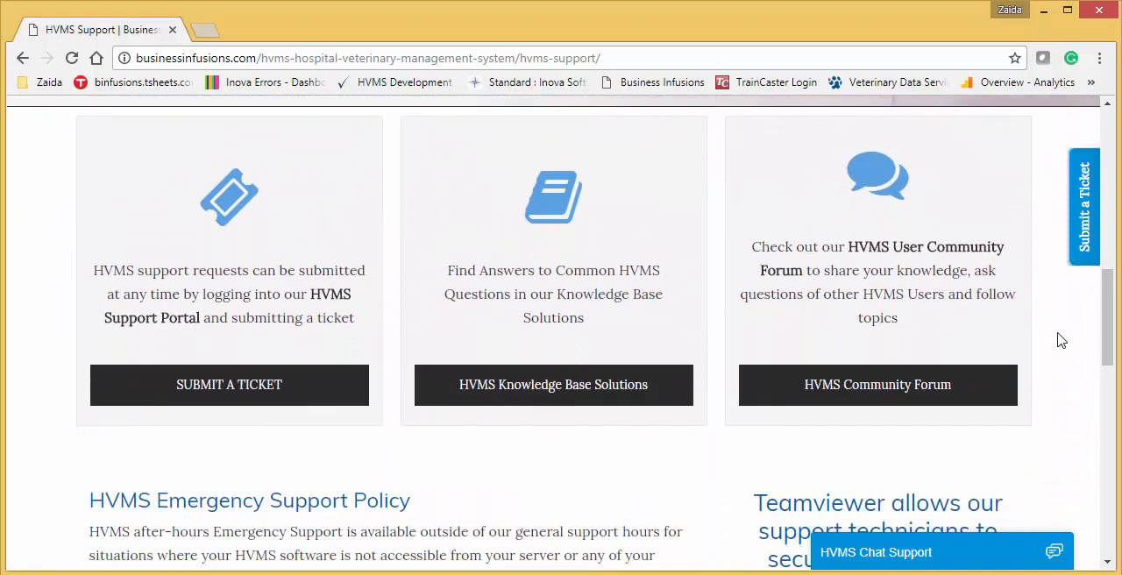
- Scroll the support page past ticket cards, emergency policy and holidays to the TeamViewer QuickSupport offer
scroll(down, 3)
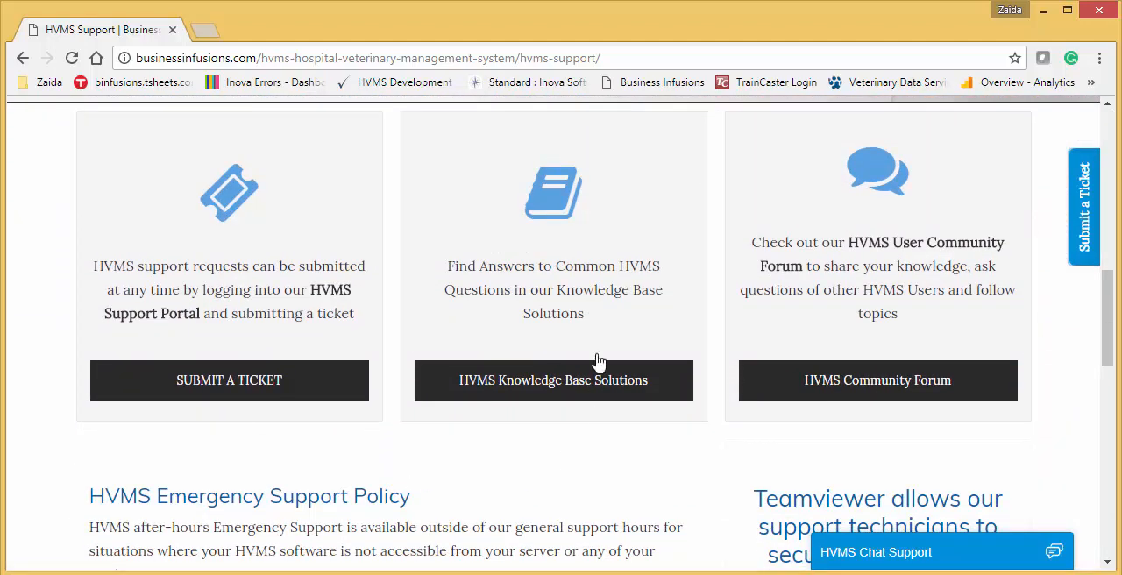
mouse_move(964, 329)
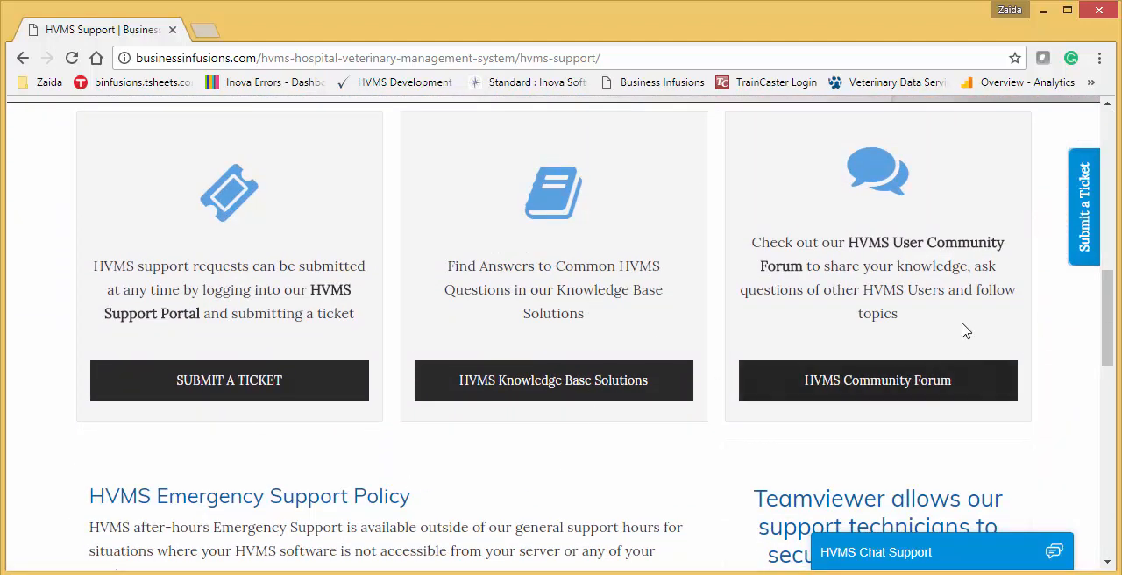
scroll(down, 3)
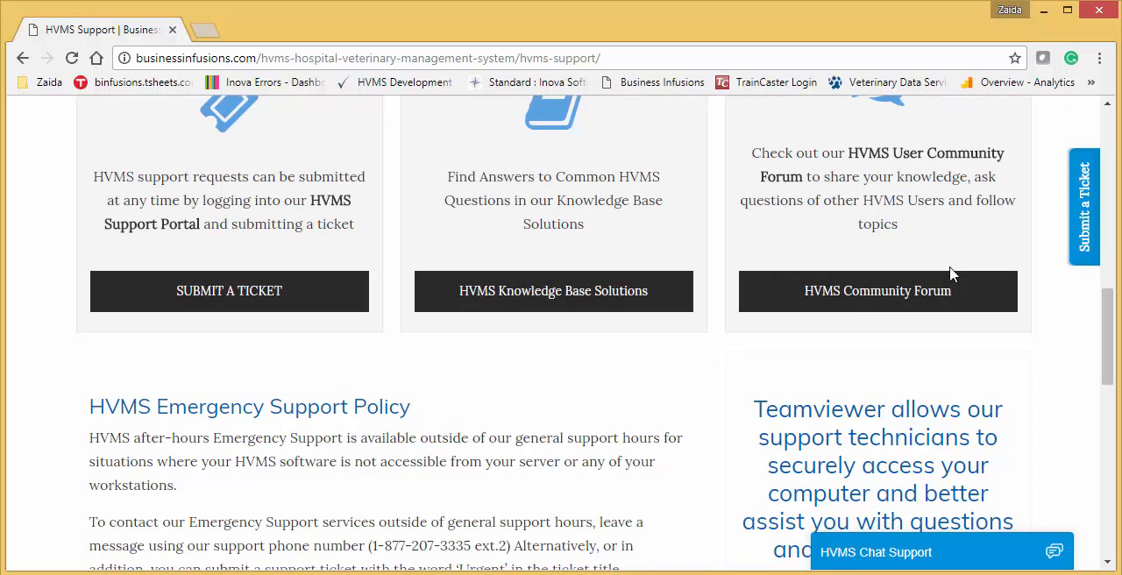
scroll(down, 3)
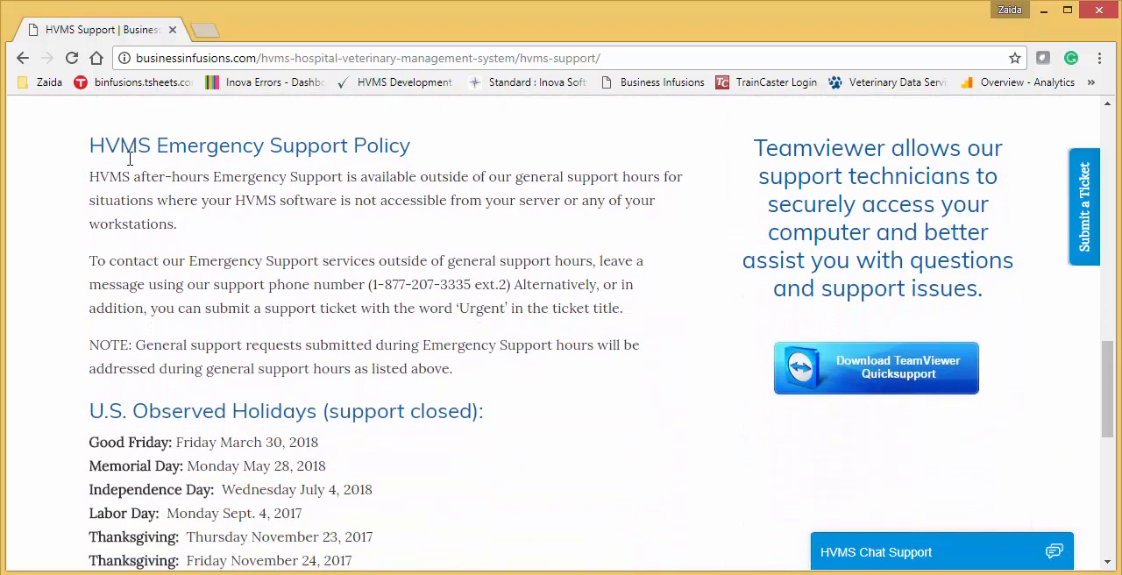
scroll(down, 3)
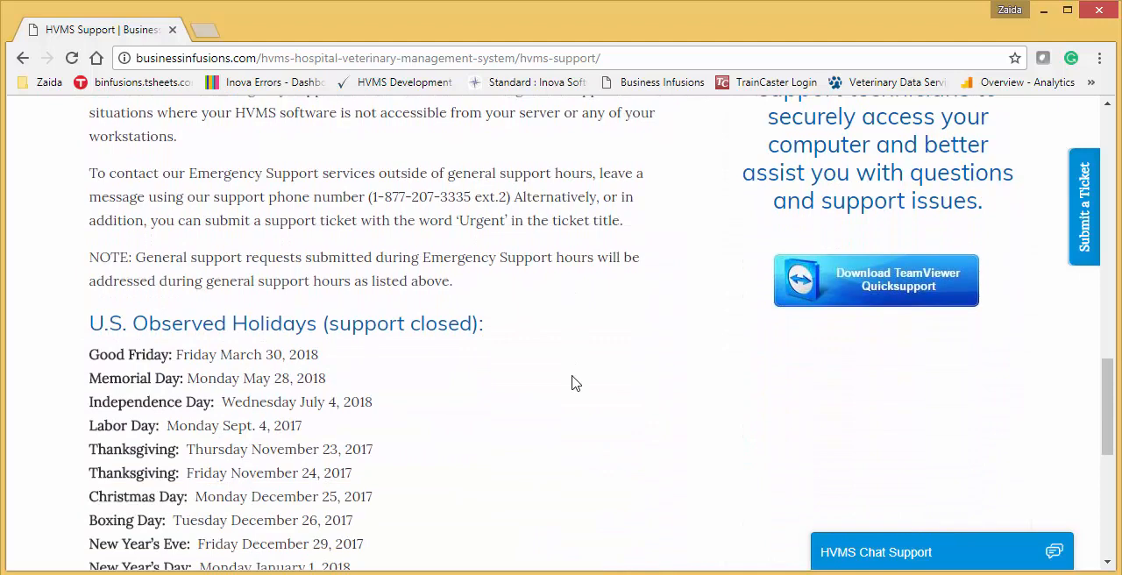
scroll(down, 3)
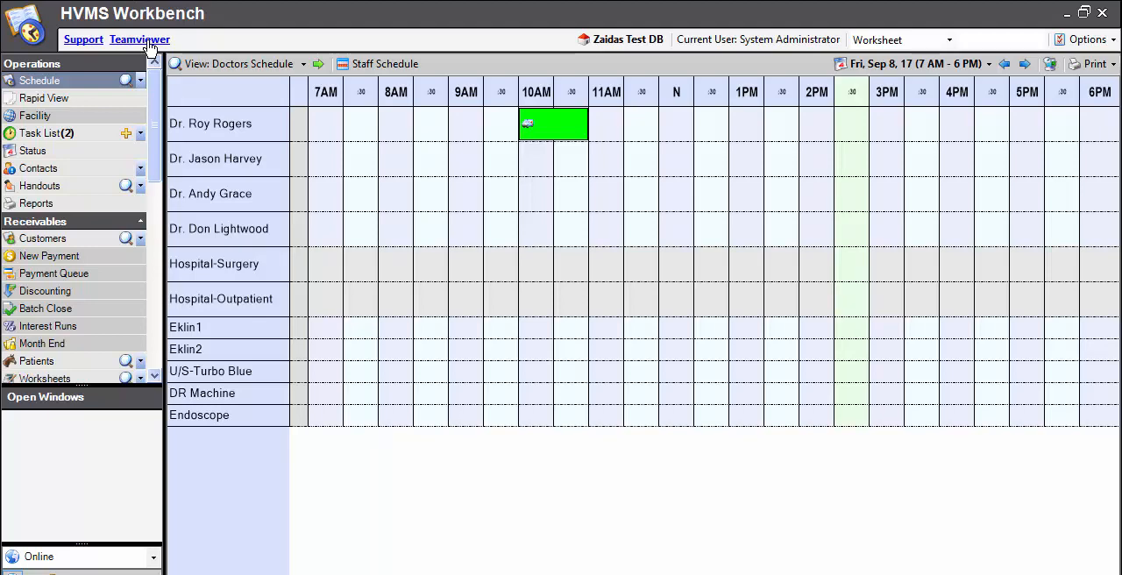
- Download TeamViewer QuickSupport from the Workbench link and set it to open when done, showing its ID
click(141, 38)
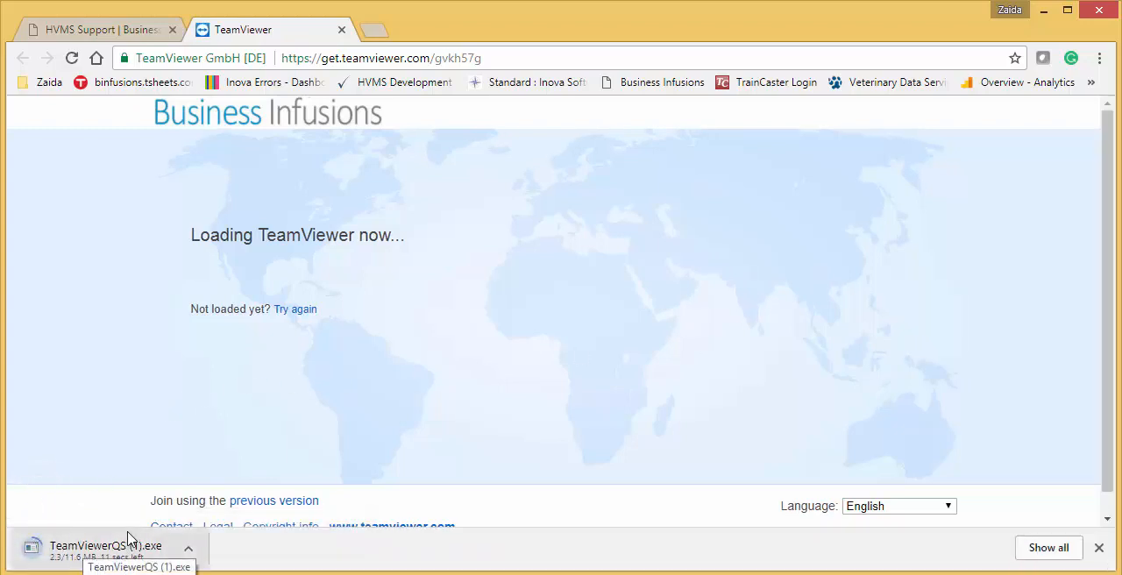
click(189, 550)
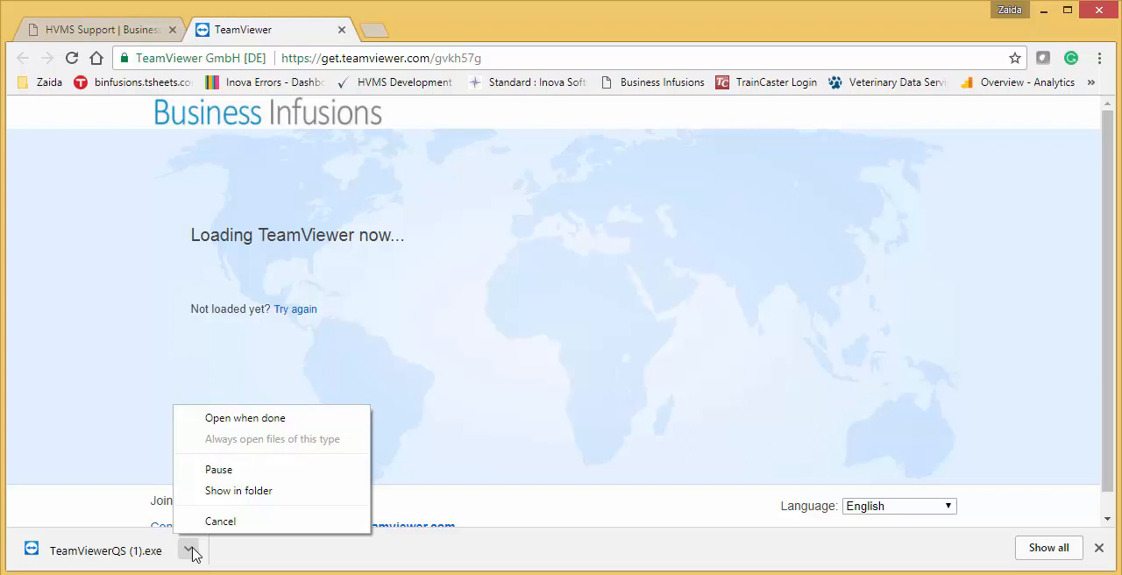
mouse_move(259, 438)
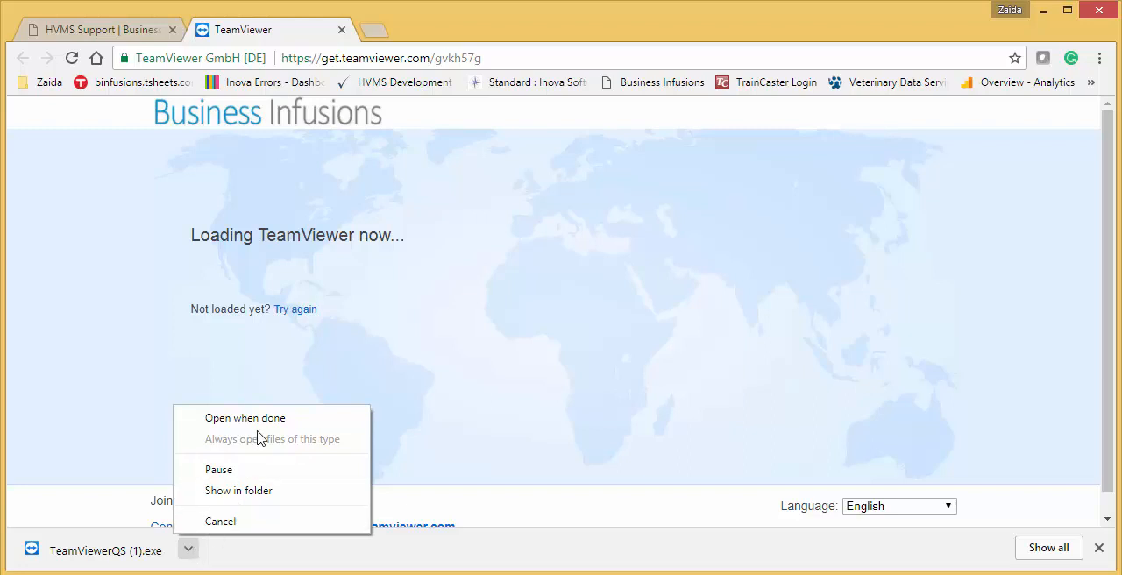
click(246, 417)
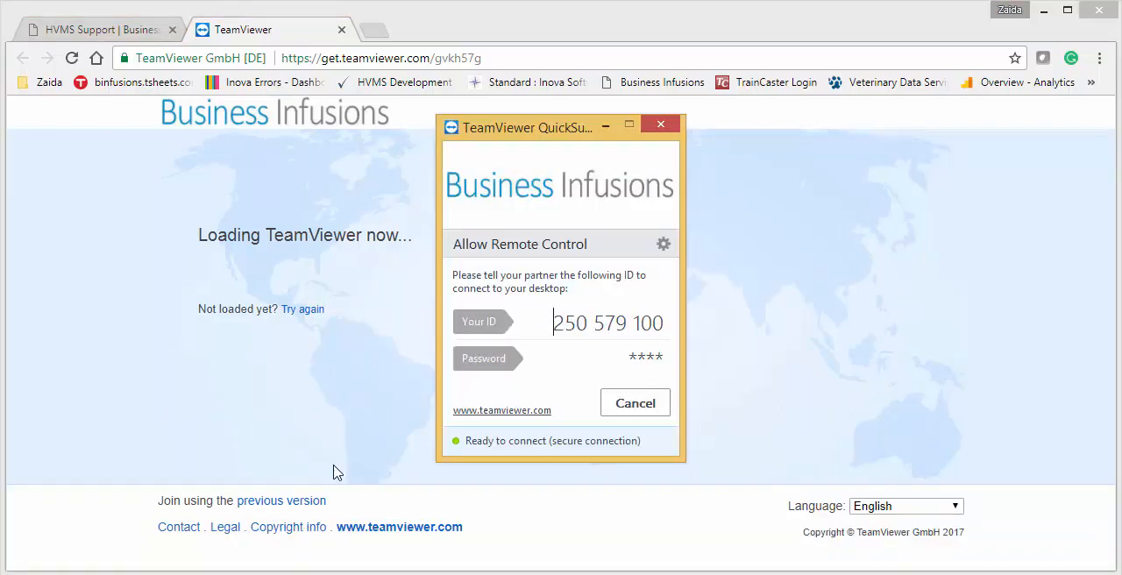